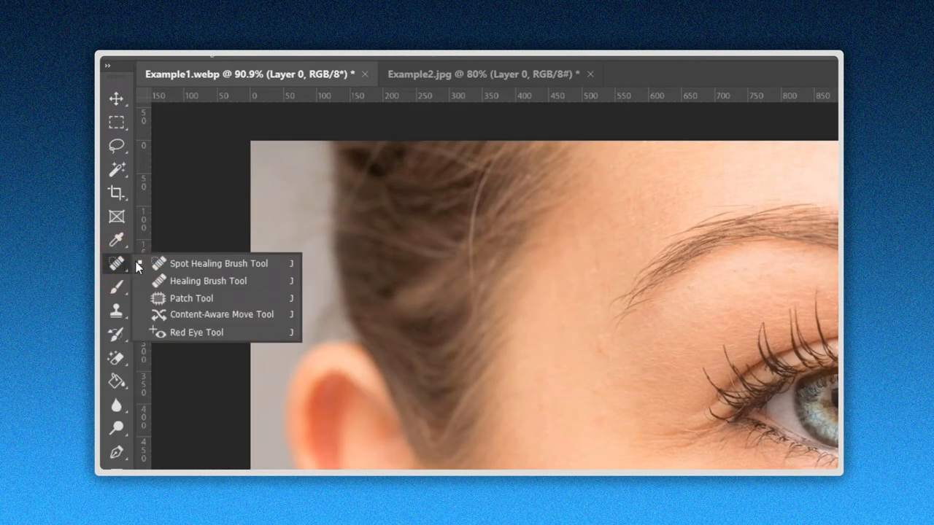
pyautogui.moveTo(218, 298)
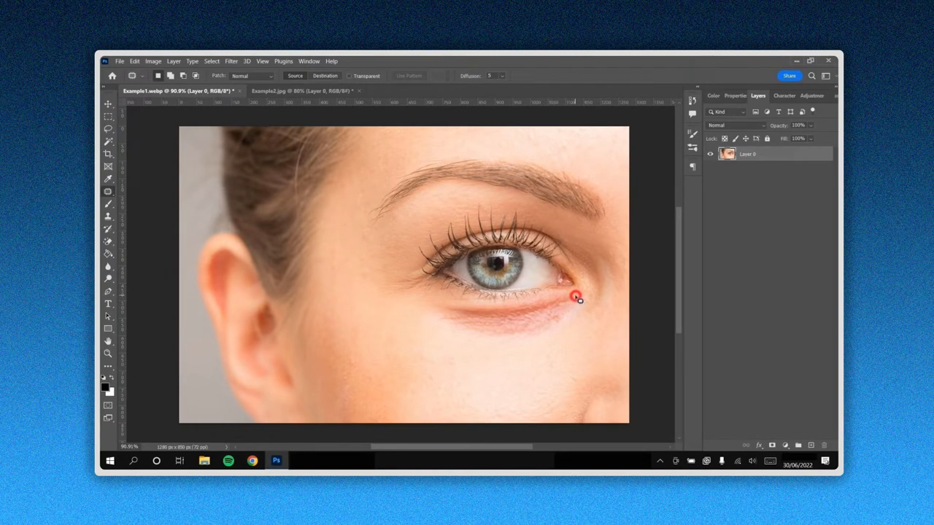
# Step: Outline the dark under-eye skin with the Patch tool and drag it onto the clean cheek below
pyautogui.moveTo(578, 300); pyautogui.dragTo(488, 312)
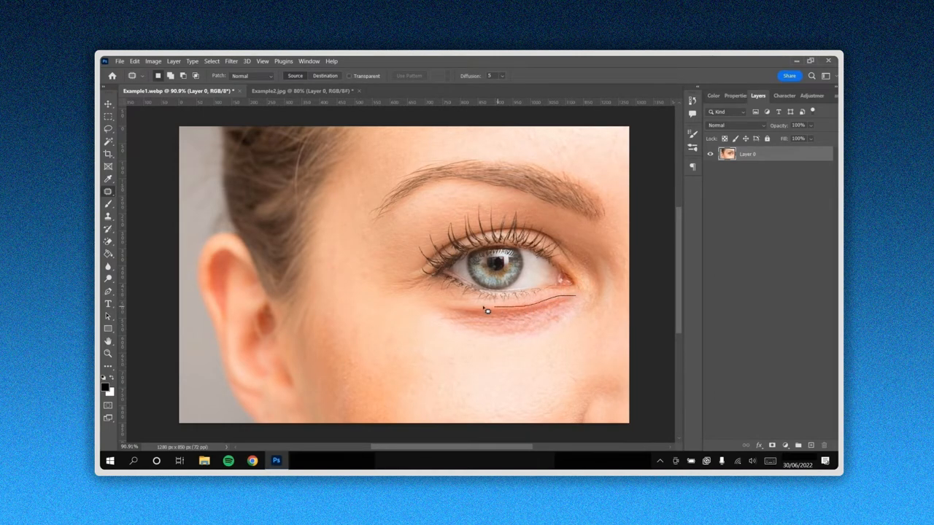
pyautogui.moveTo(487, 313); pyautogui.dragTo(534, 343)
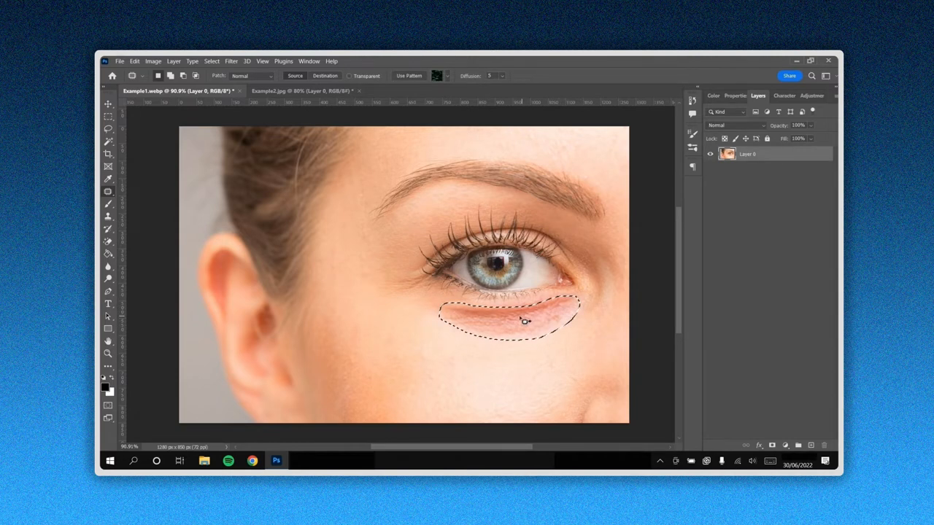
pyautogui.moveTo(524, 322); pyautogui.dragTo(519, 368)
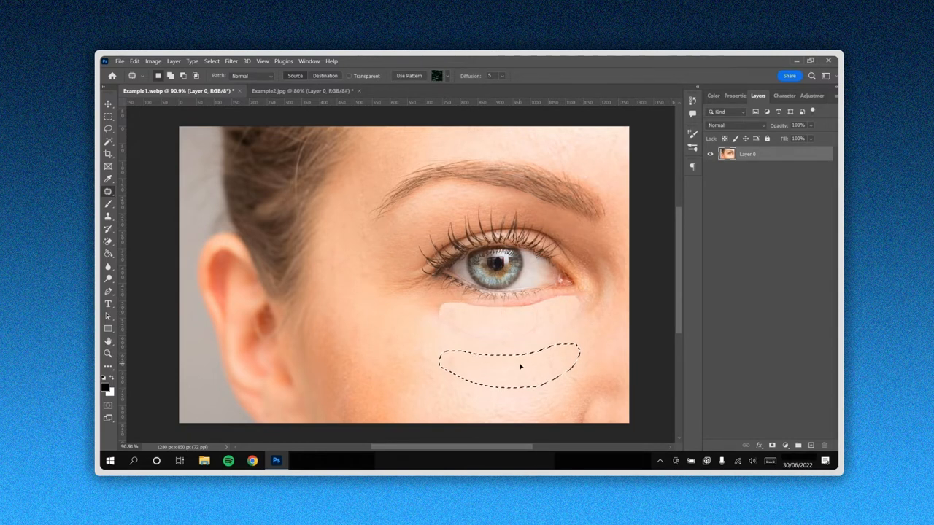
pyautogui.moveTo(508, 367); pyautogui.dragTo(508, 318)
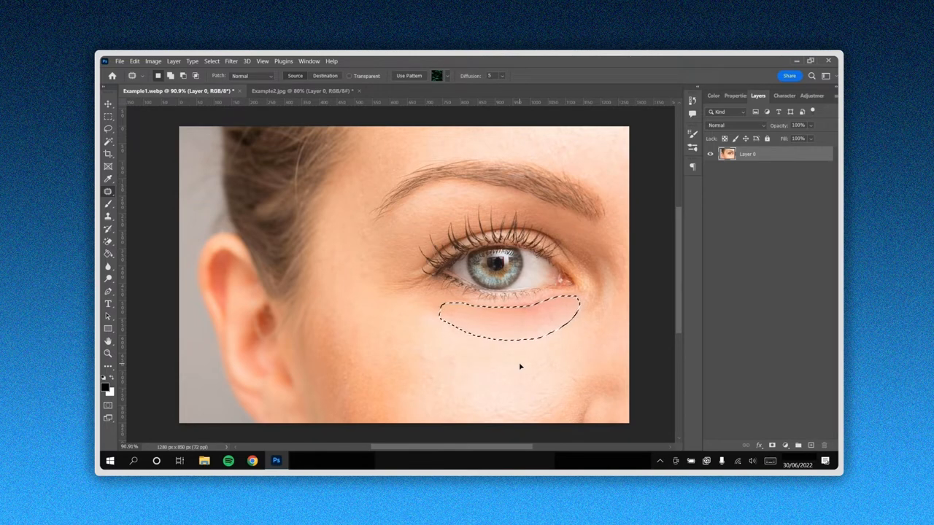
pyautogui.moveTo(547, 313)
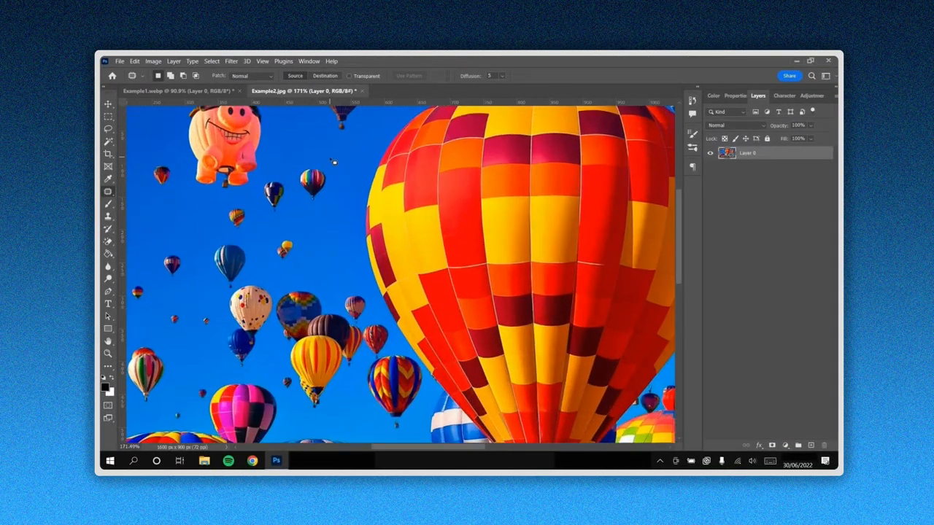
# Step: Lasso a small striped balloon, set Patch to Destination, and drop a copy into empty sky
pyautogui.moveTo(314, 167); pyautogui.dragTo(339, 178)
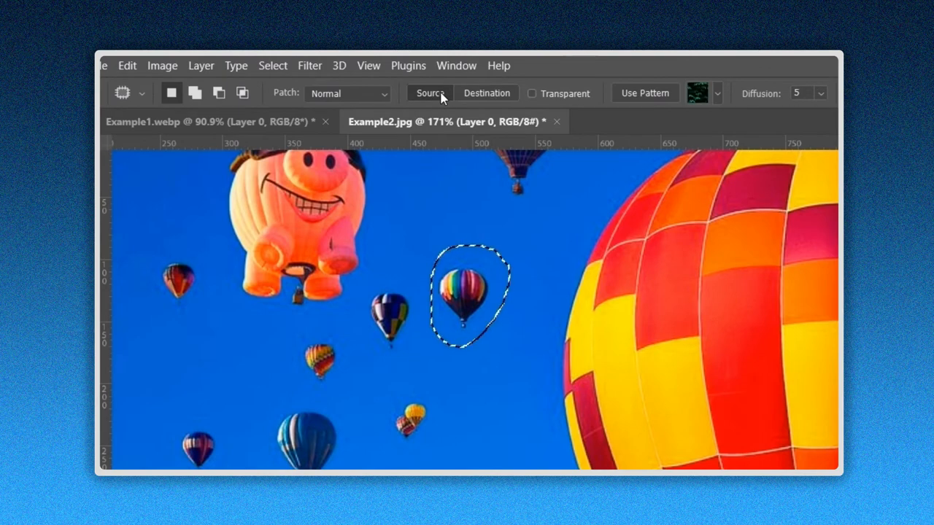
pyautogui.click(486, 94)
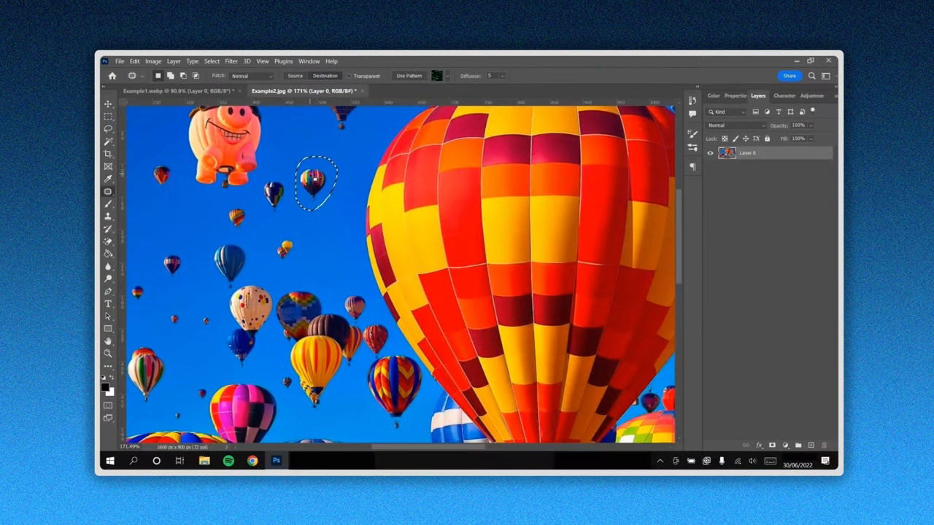
pyautogui.moveTo(315, 184); pyautogui.dragTo(329, 248)
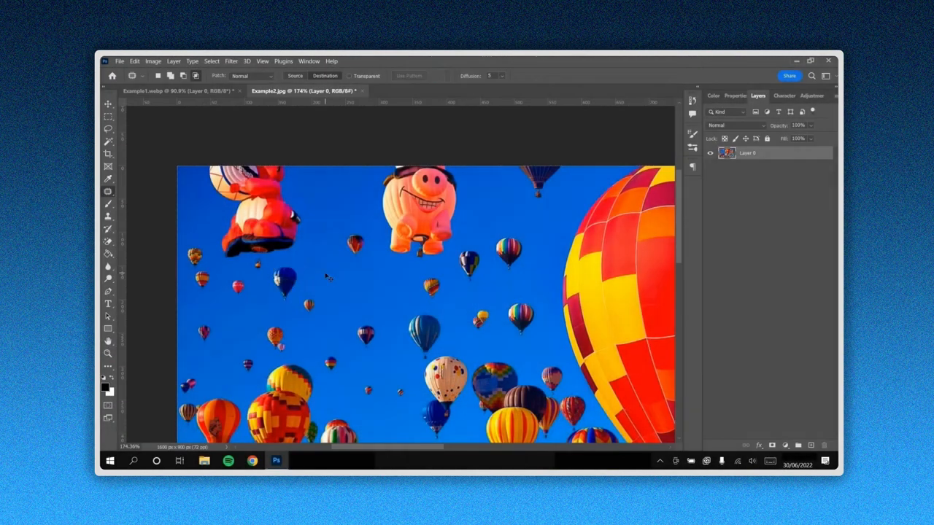
# Step: Switch the Patch tool's blending mode to Content-Aware
pyautogui.click(357, 94)
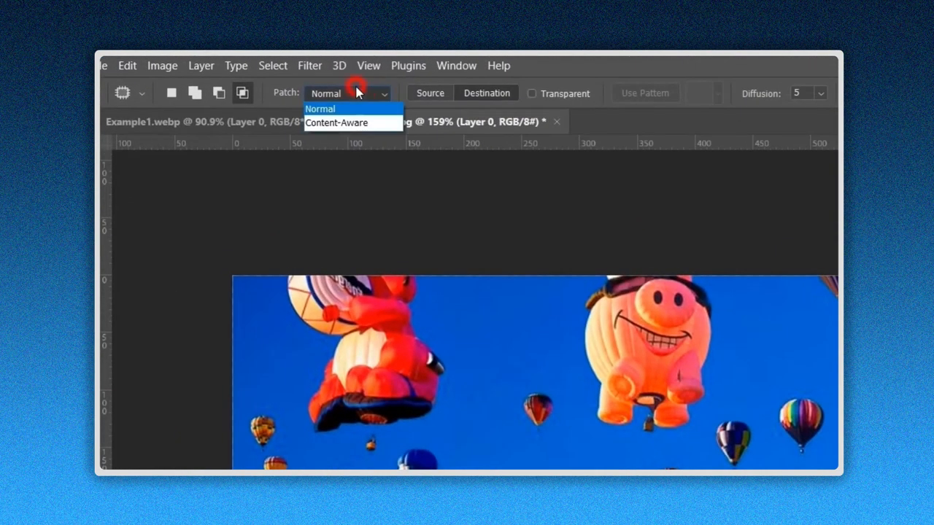
pyautogui.click(336, 122)
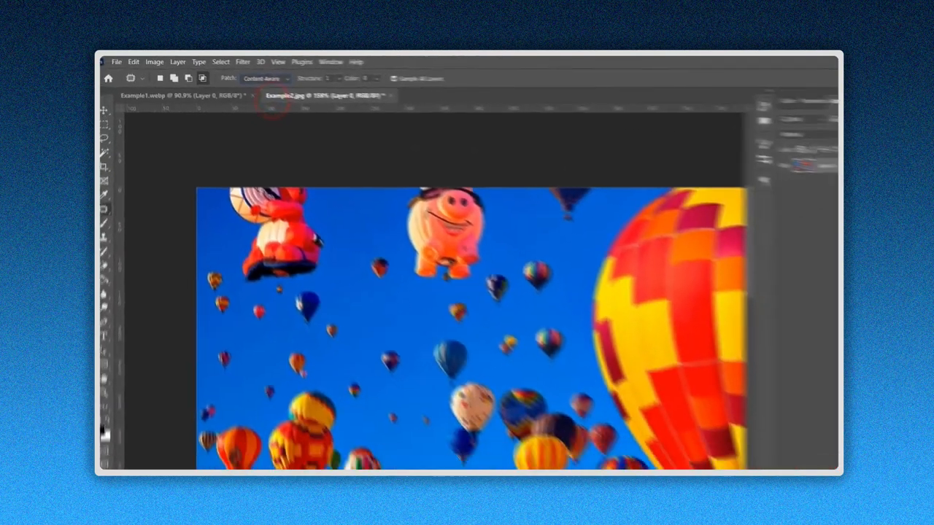